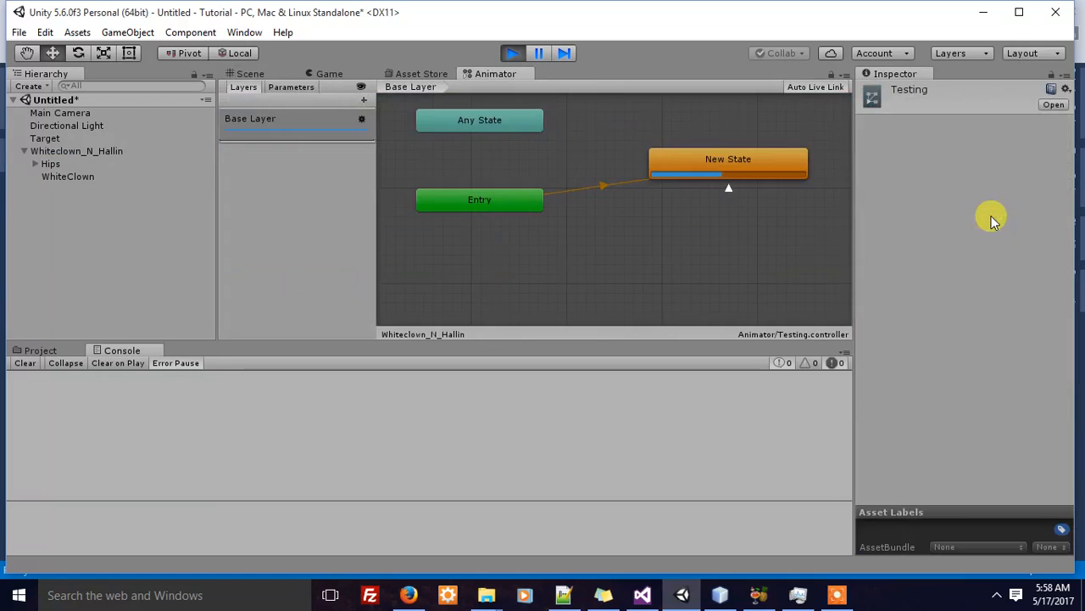
mouse_move(718, 227)
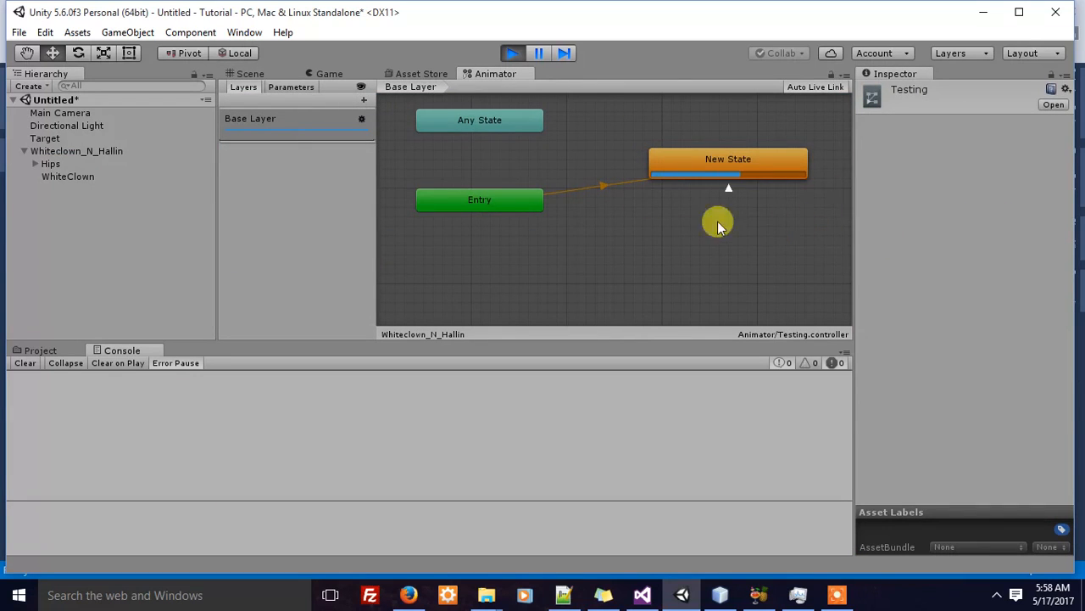
Select Whiteclown_N_Hallin to view its Animator and Aim Script, with no Target and zero Offset.
click(77, 151)
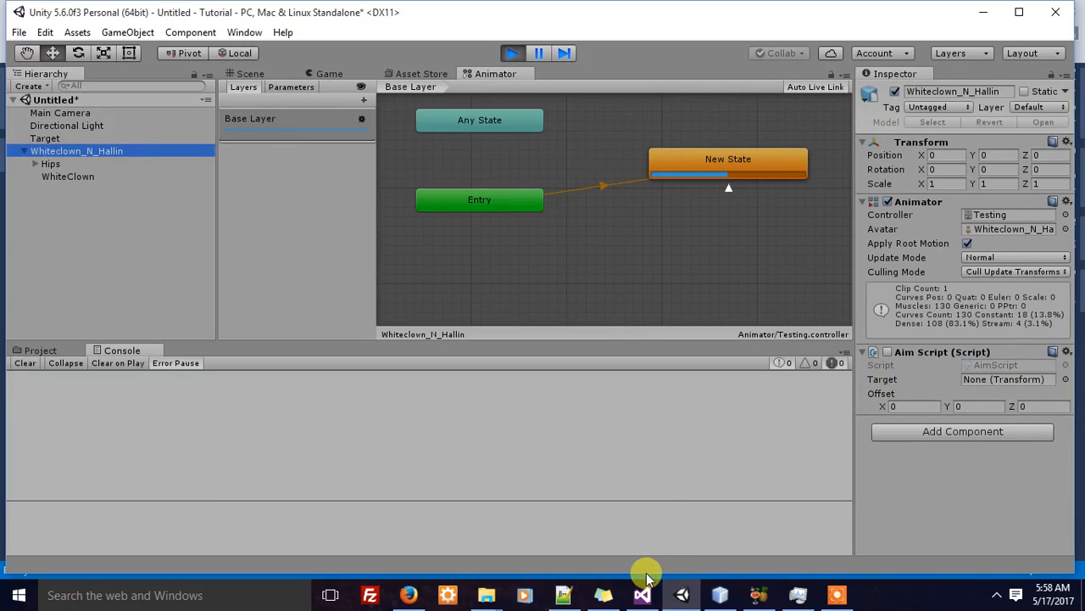
Walk through AimScript.cs Start and LateUpdate in Visual Studio, then return to Unity.
click(641, 594)
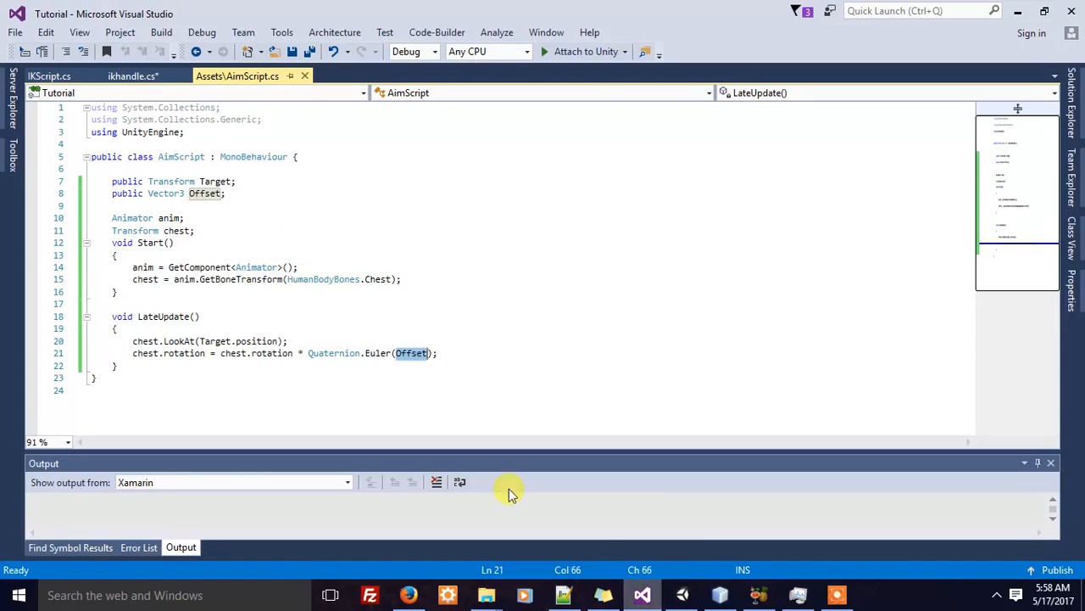
mouse_move(167, 217)
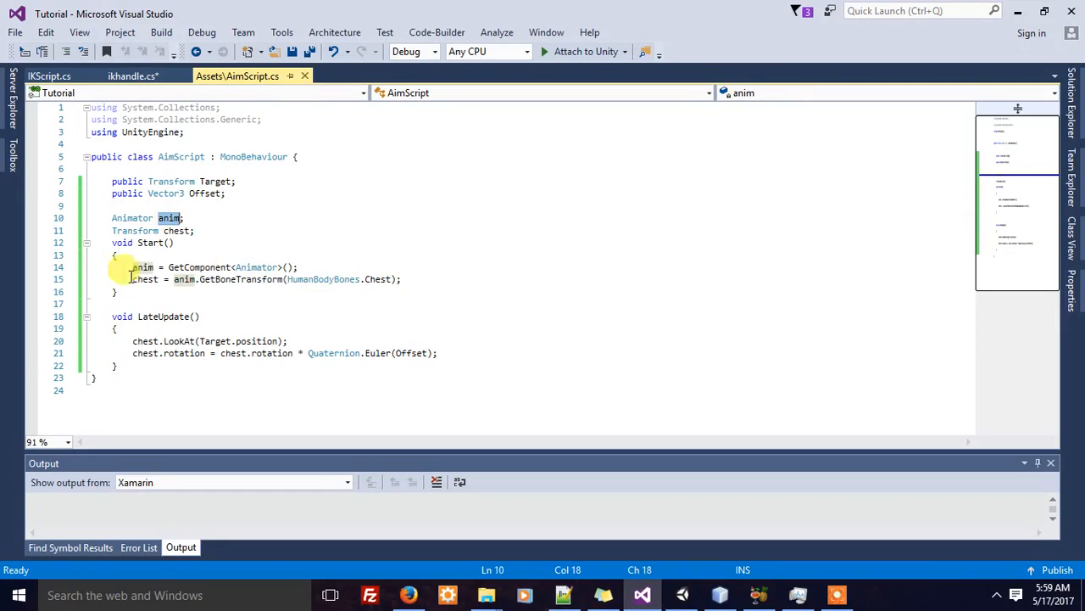
click(184, 279)
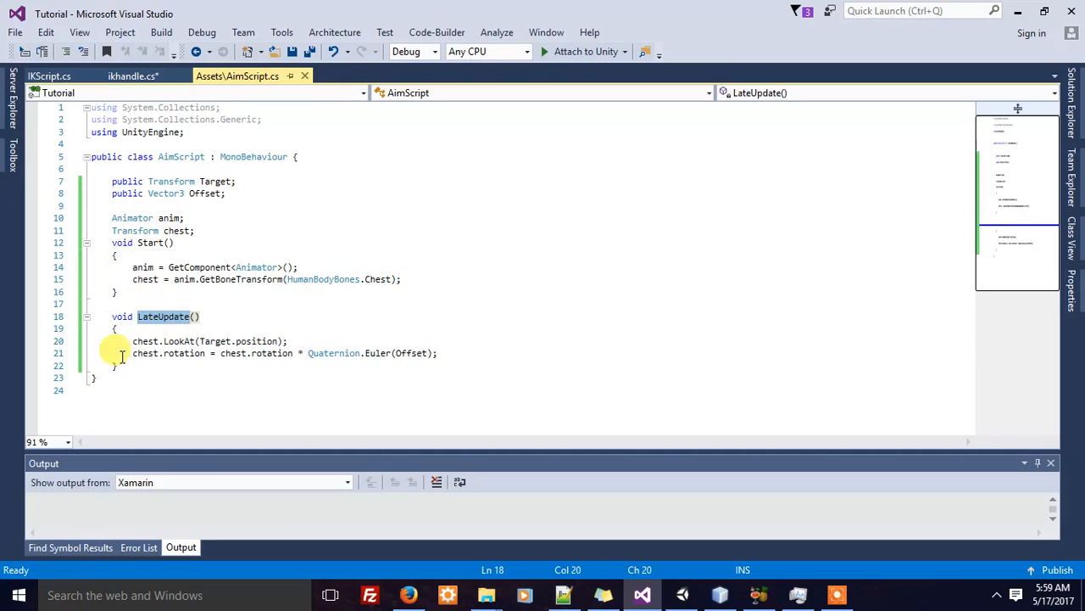
mouse_move(140, 353)
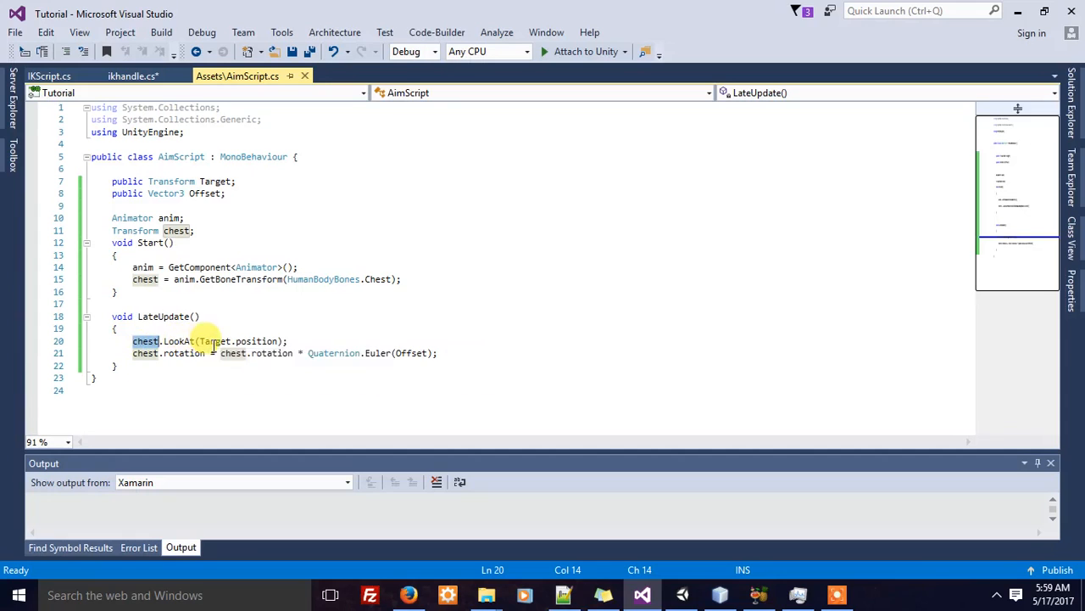
mouse_move(144, 353)
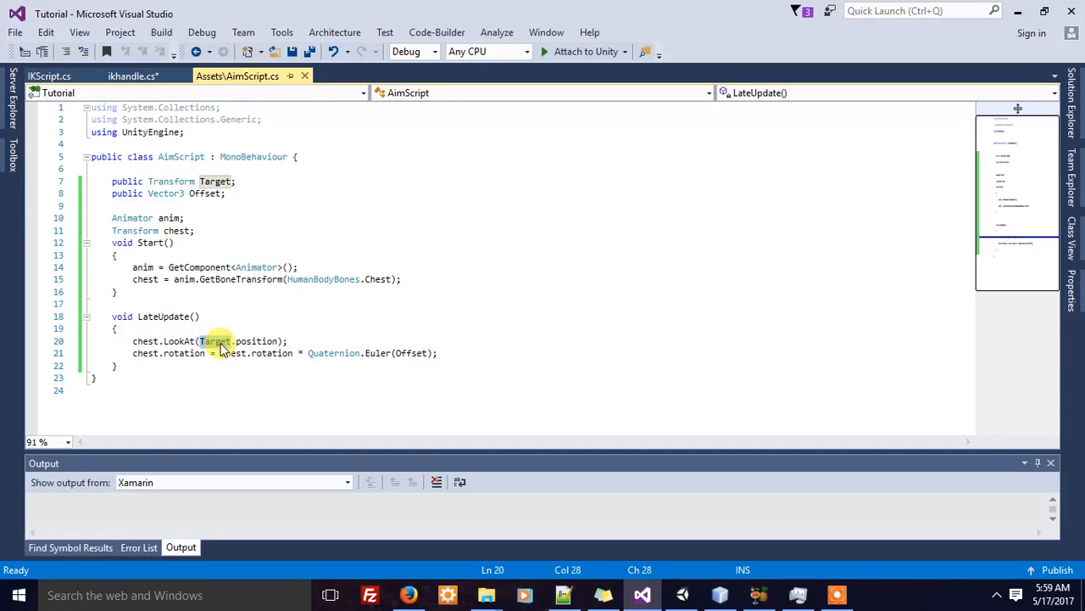
mouse_move(144, 353)
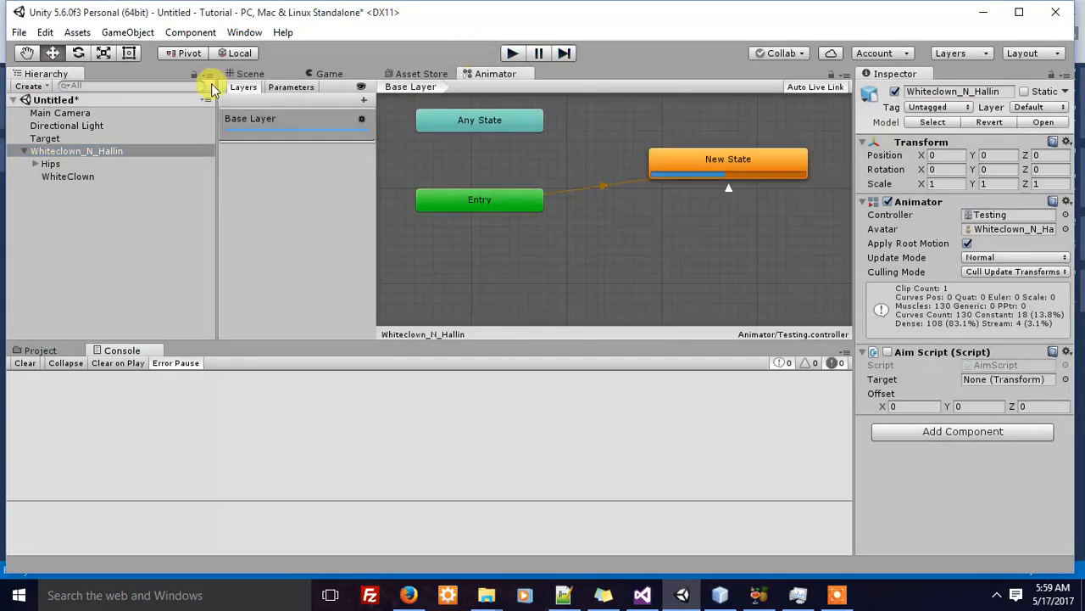
Assign the Target cube to the clown's Aim Script Target, enter Play mode, and select the cube.
click(45, 138)
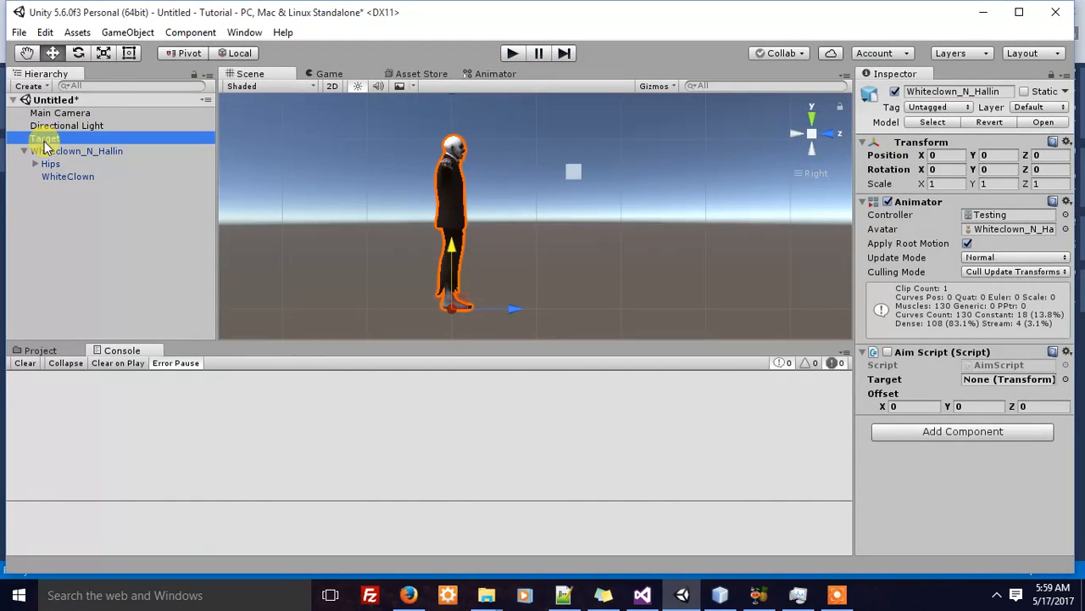
click(1009, 379)
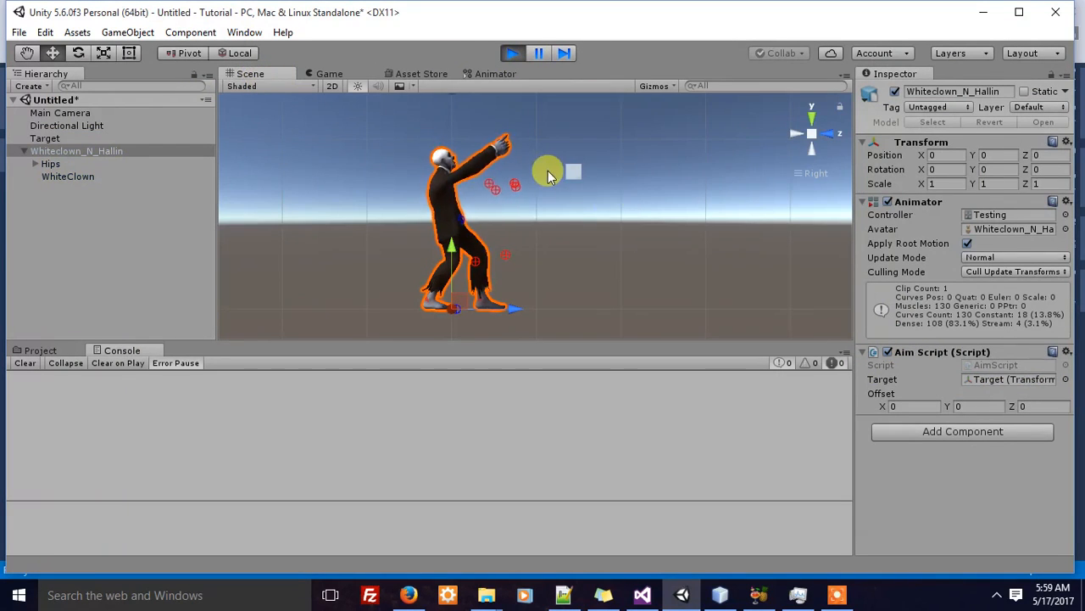
click(45, 138)
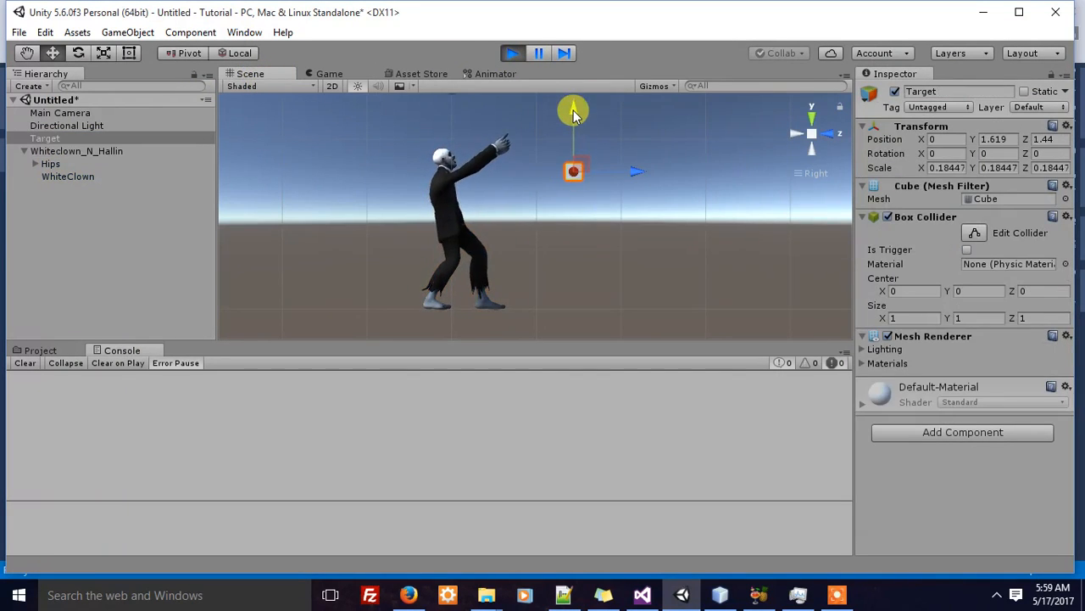
Lower the Target cube to Y 0.307 in front of the clown, then reselect Whiteclown_N_Hallin.
drag(572, 110, 572, 207)
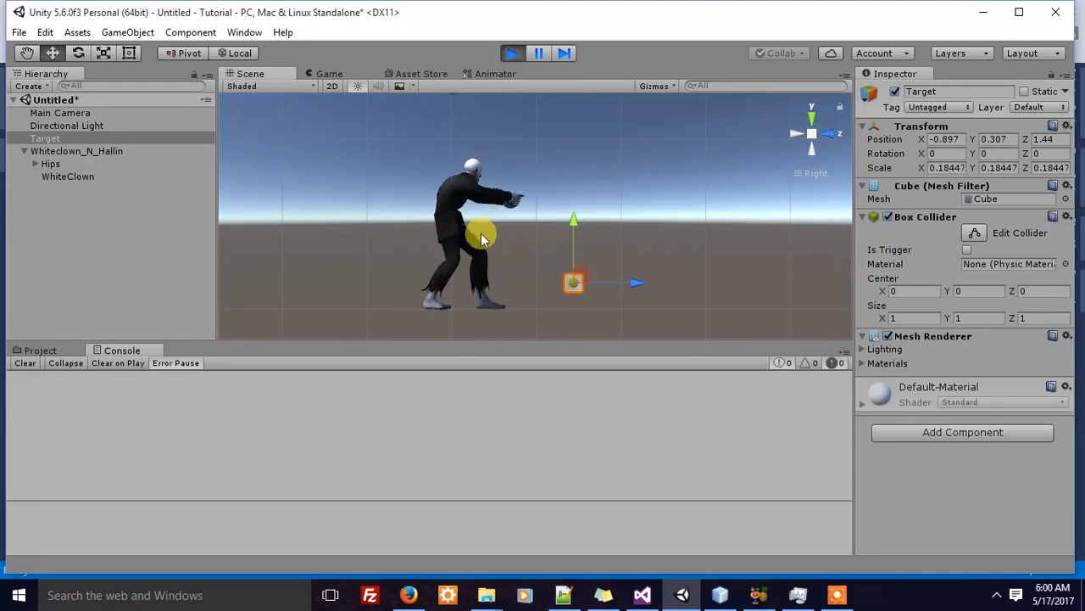
click(76, 151)
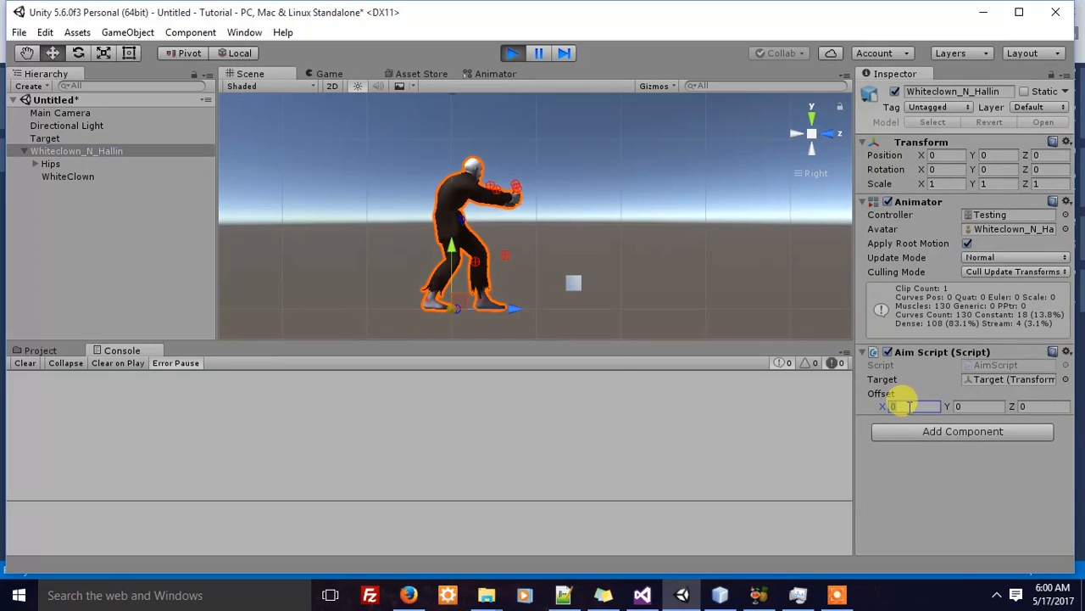
Set Aim Script Offset X to 33, raise the Target cube, and reselect the clown.
text(3)
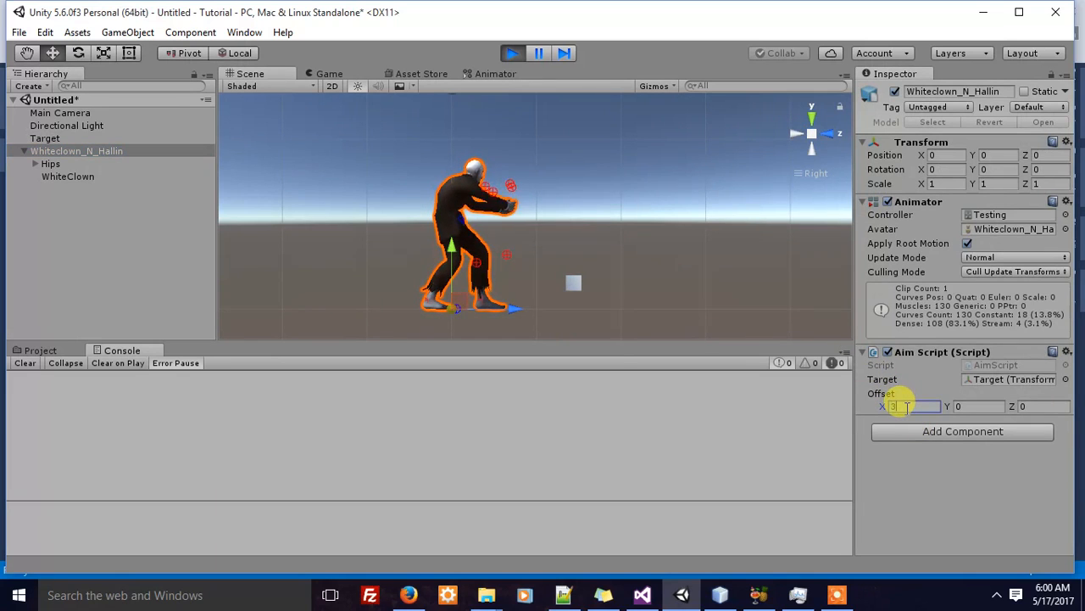
text(3)
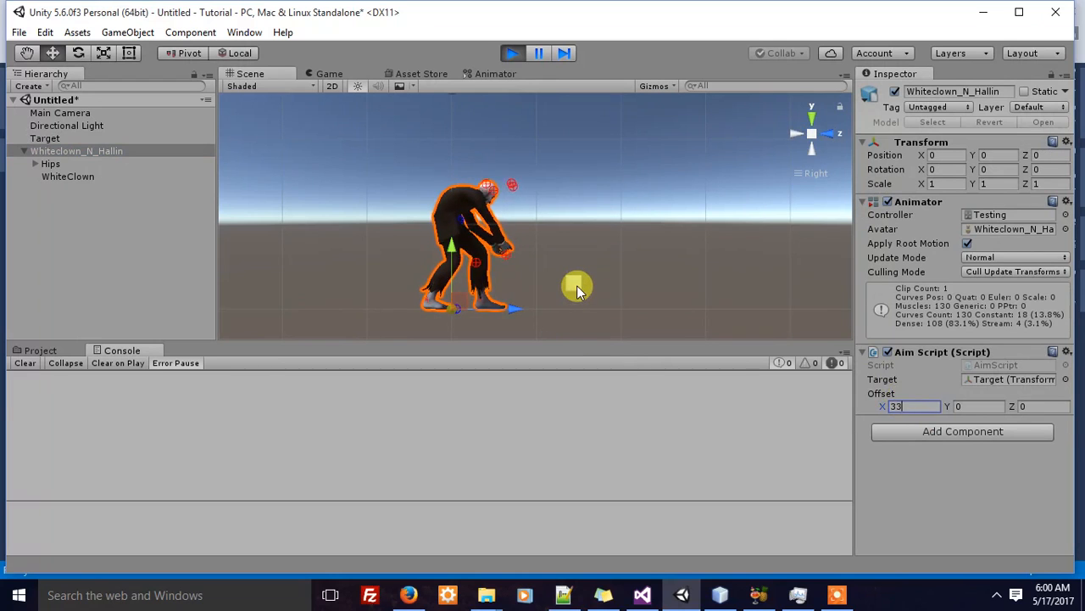
click(45, 137)
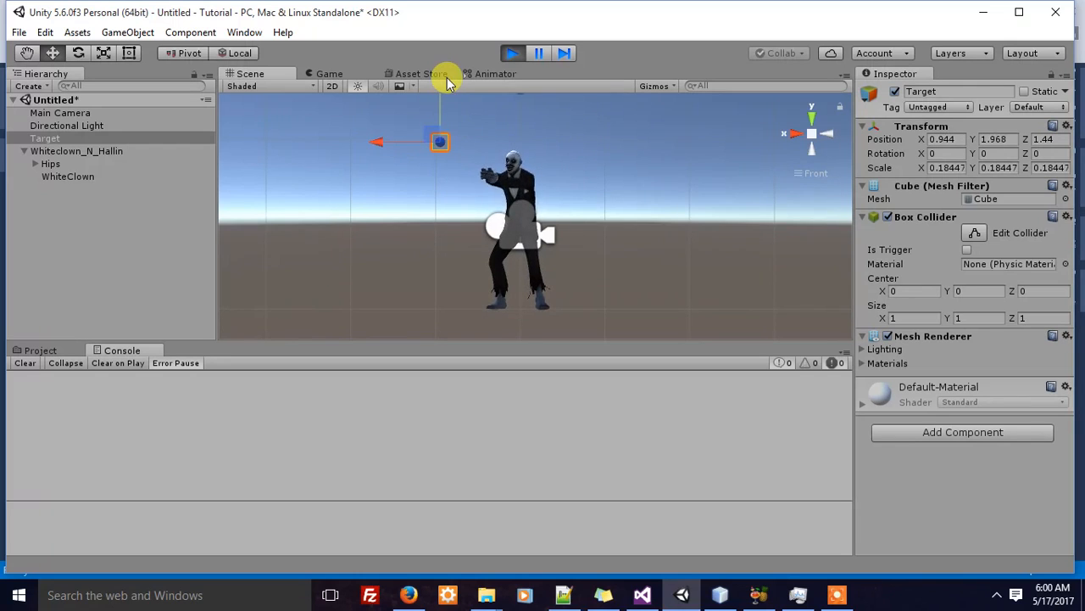
click(76, 151)
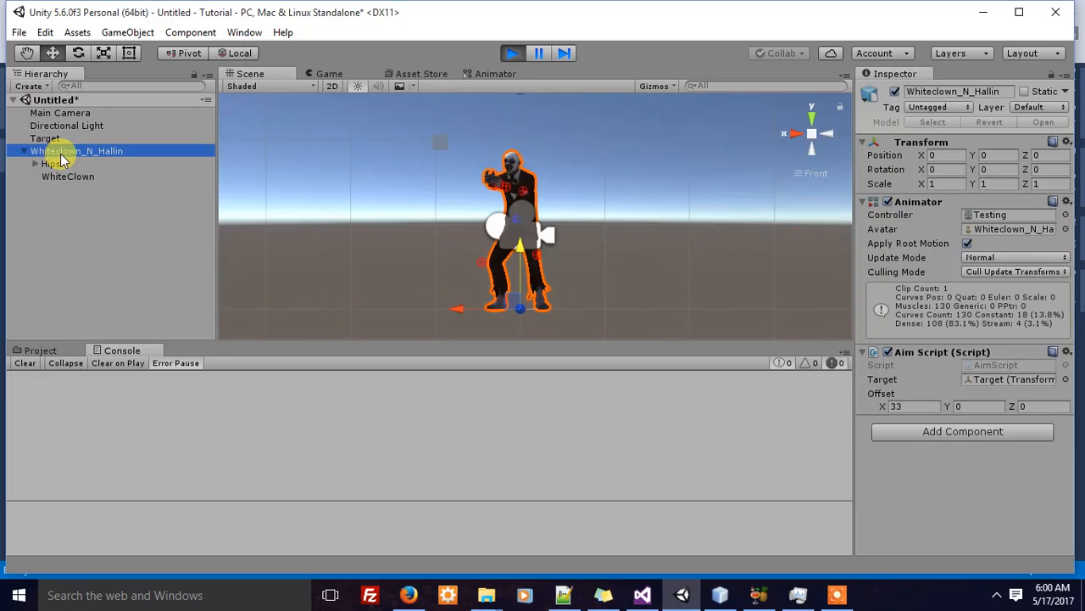
mouse_move(767, 281)
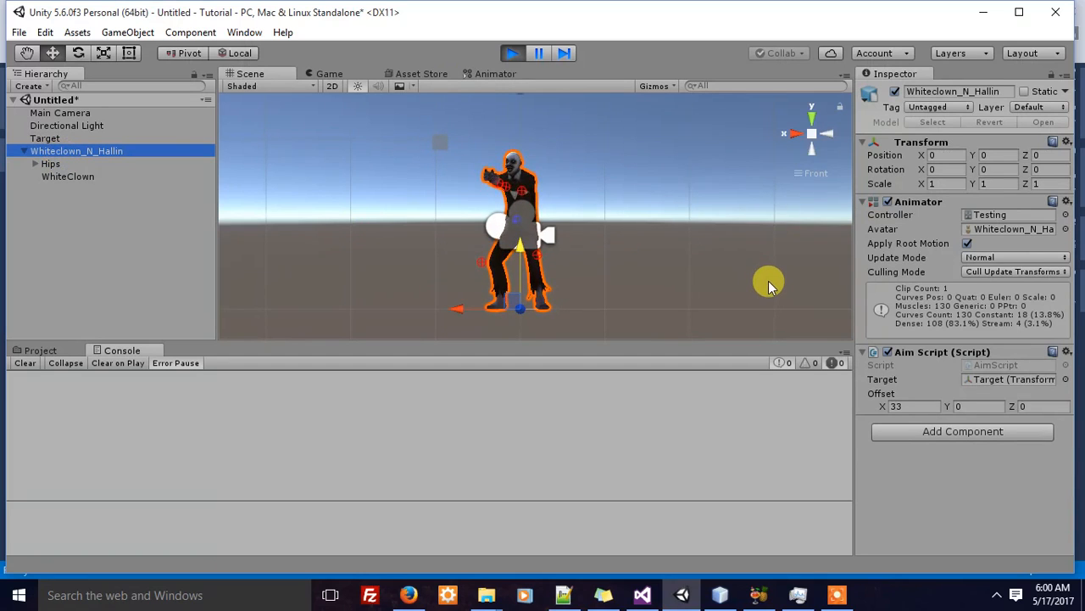